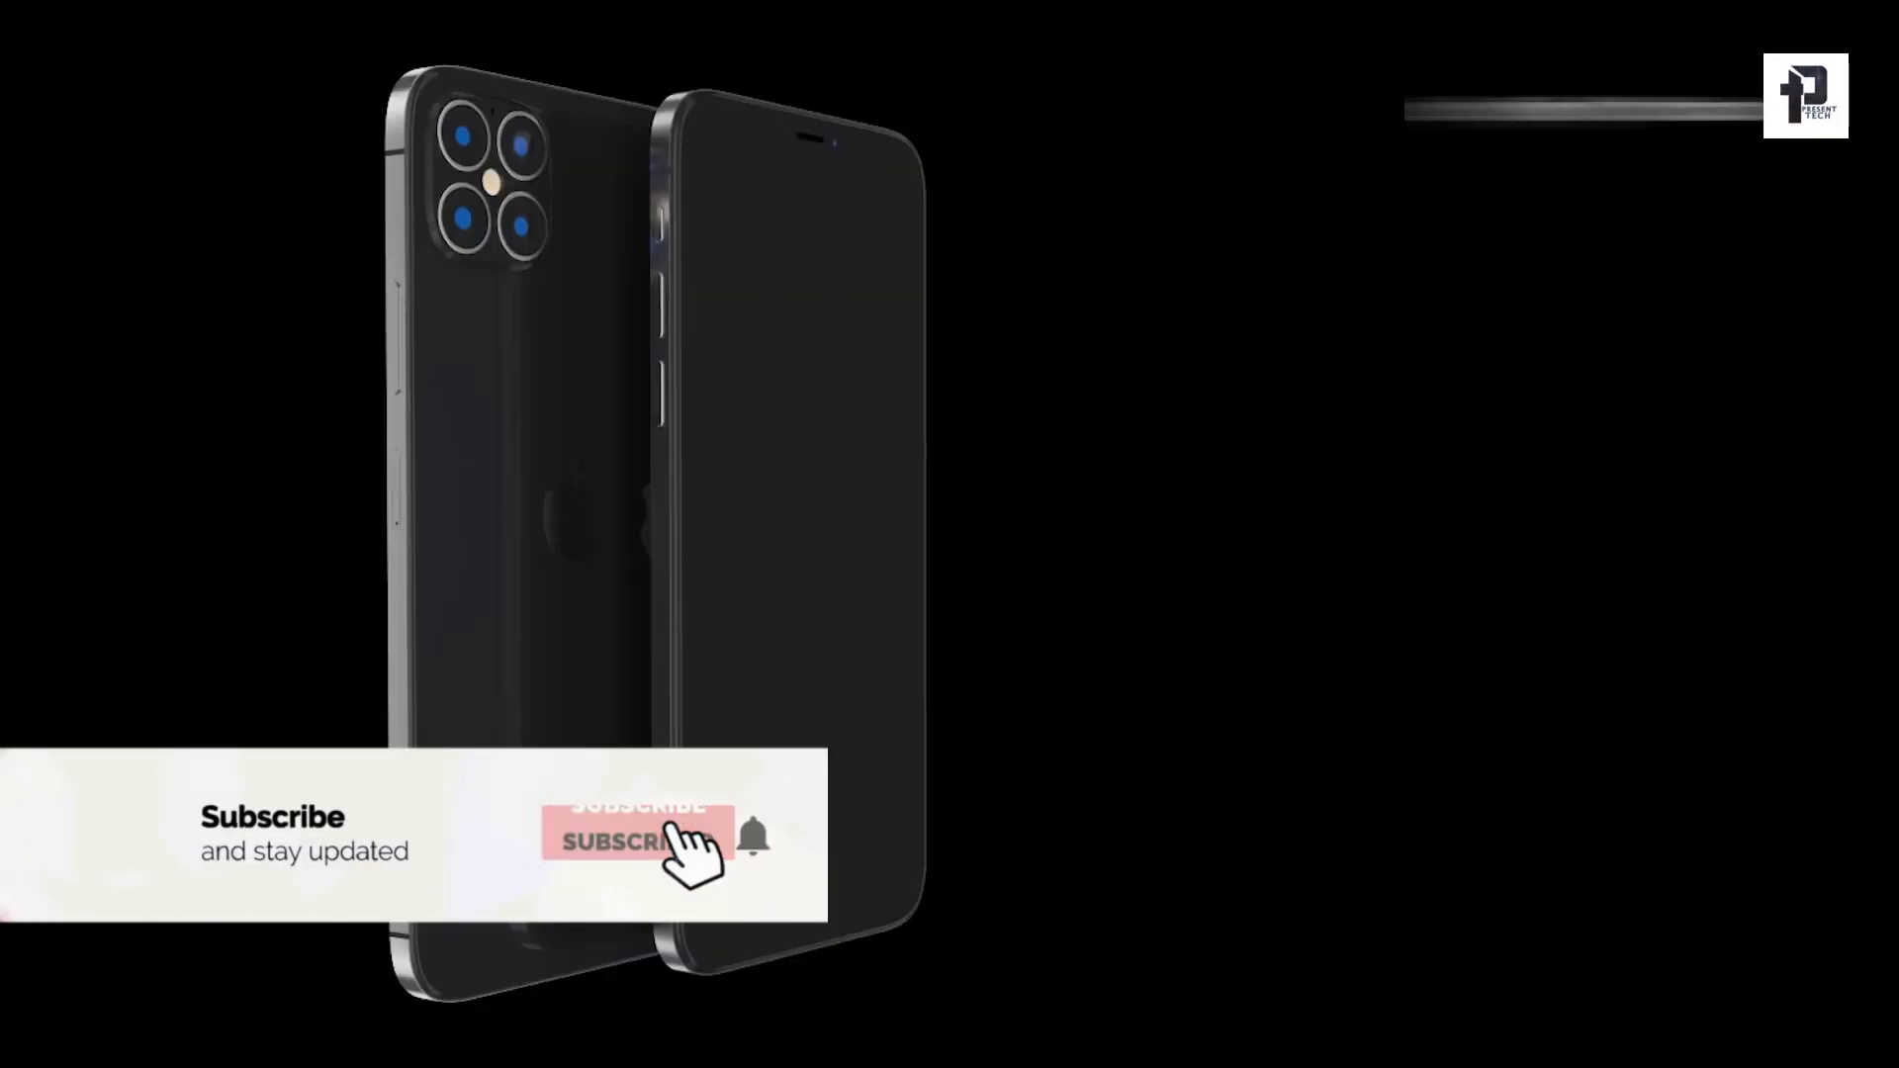
pyautogui.click(635, 841)
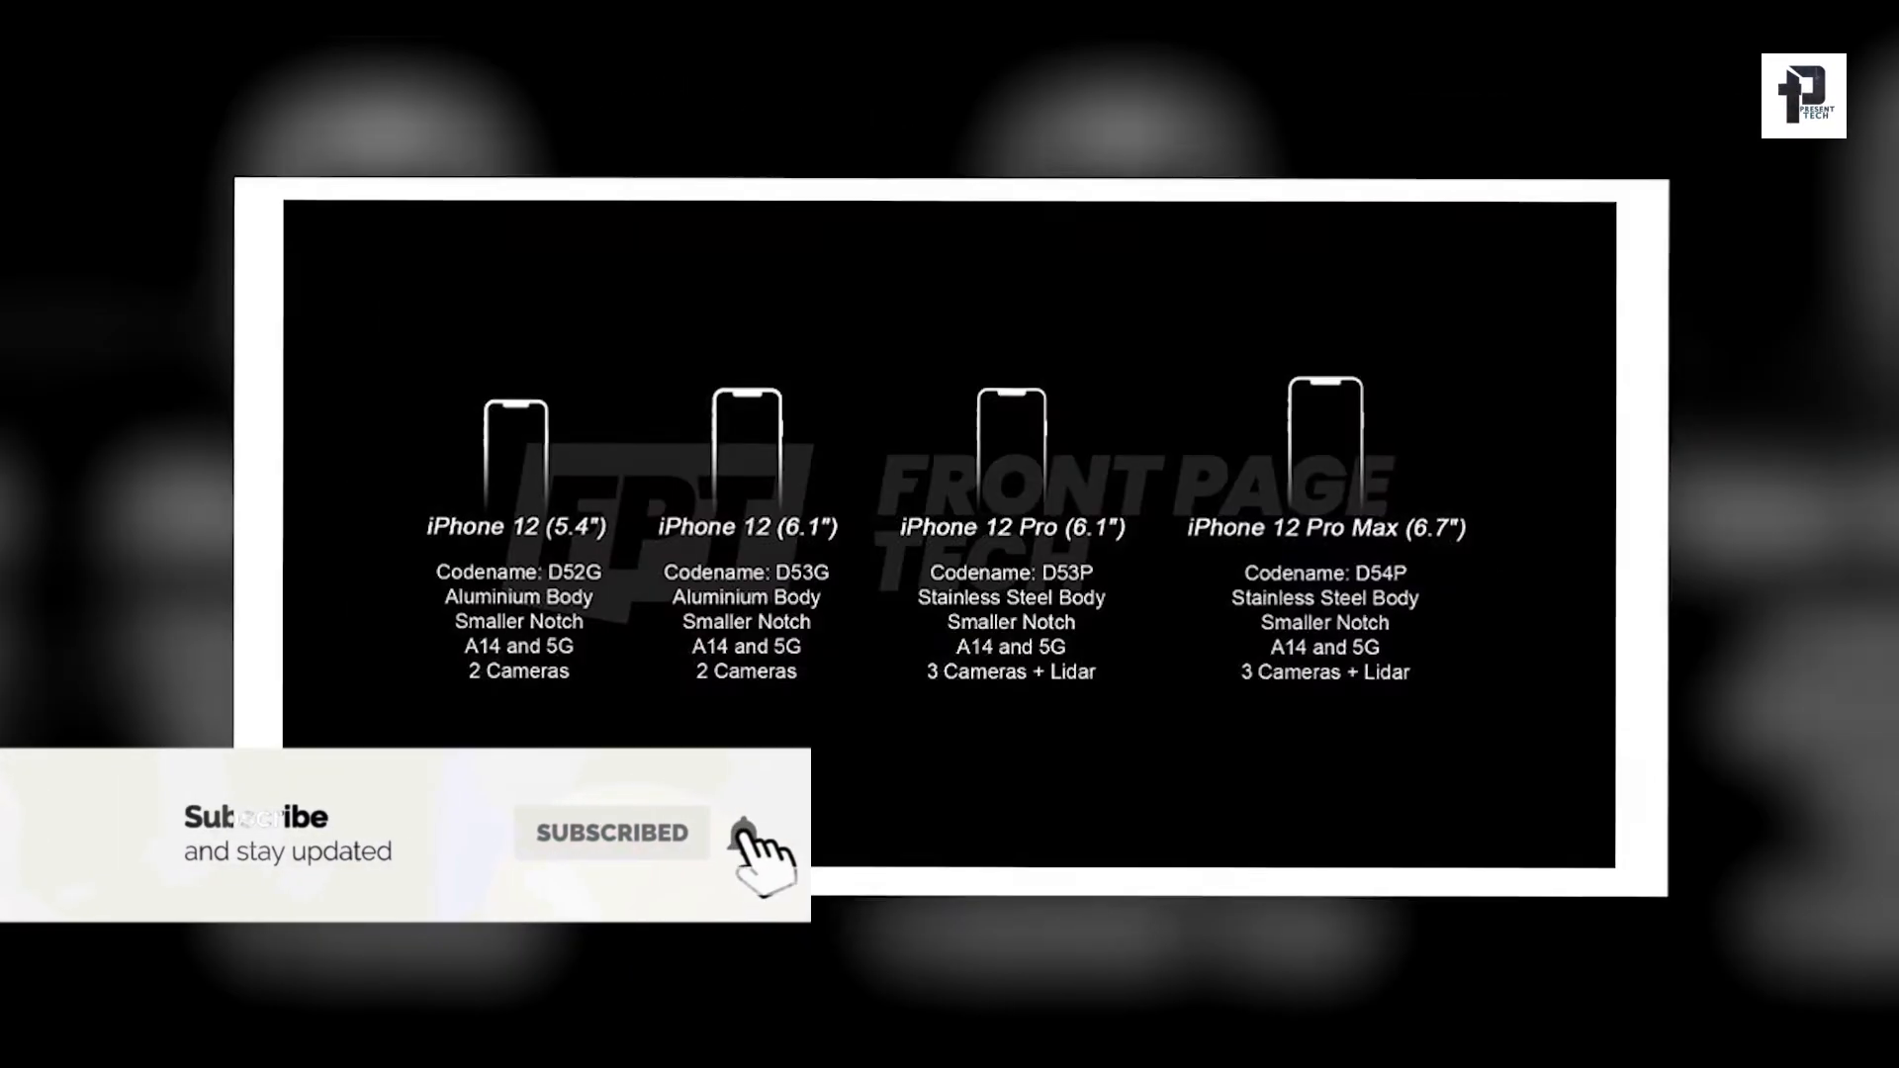